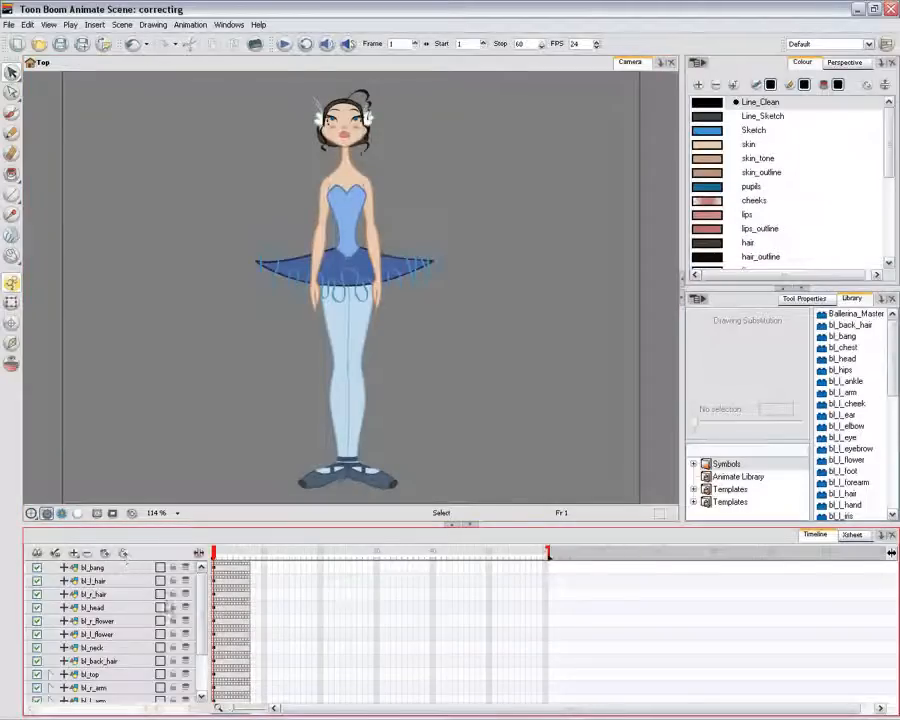
Attach the ballerina's layers under the bl_Master peg in the Timeline.
scroll("down", 3)
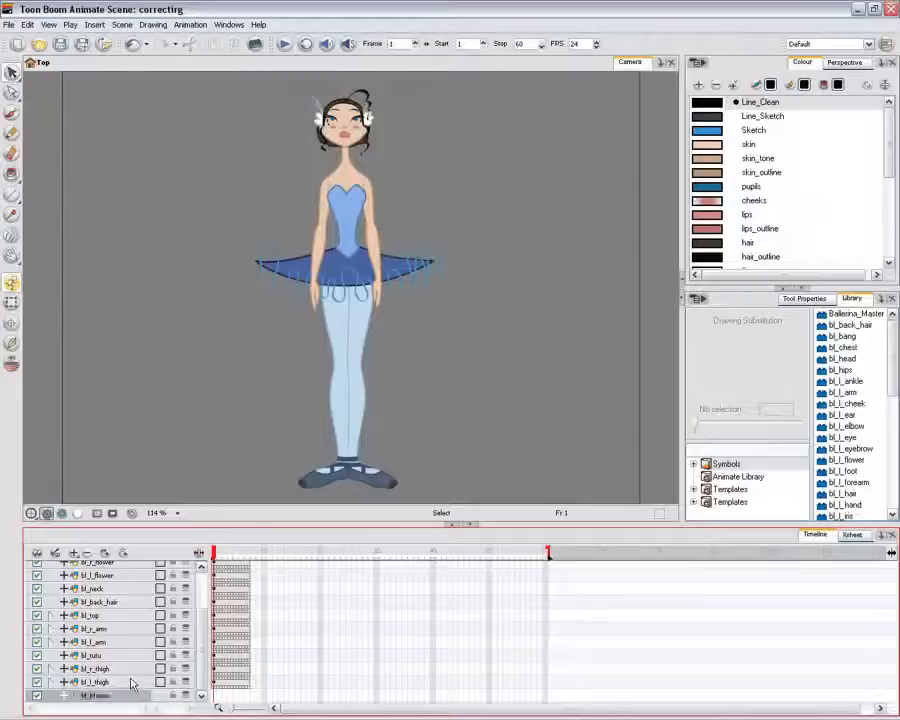
left_click(92, 682)
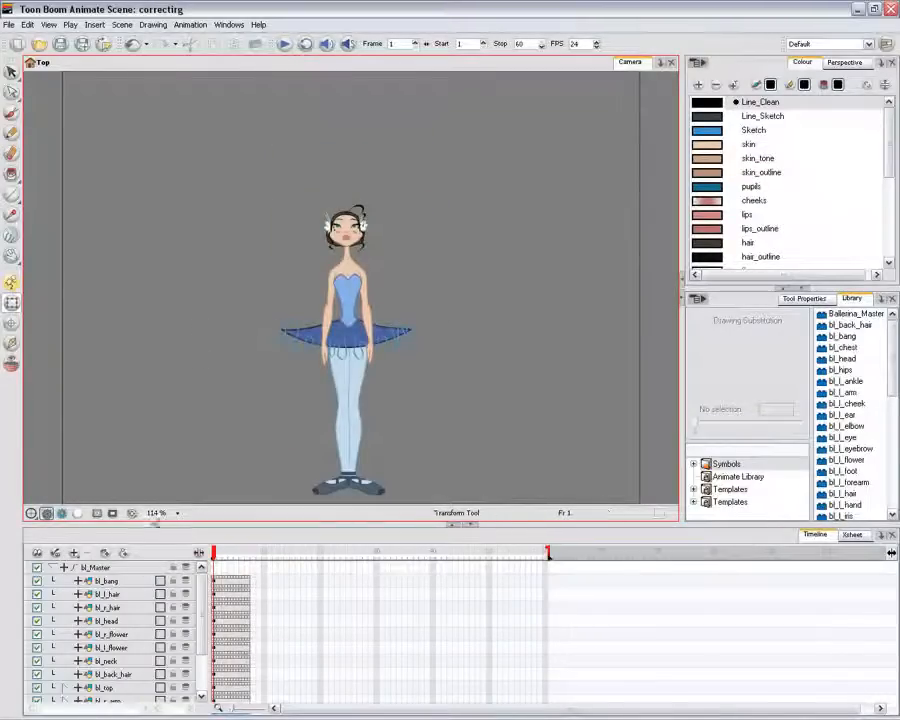
Select the bl_bang drawing to show its control points and reach the Edit commands.
left_click(106, 580)
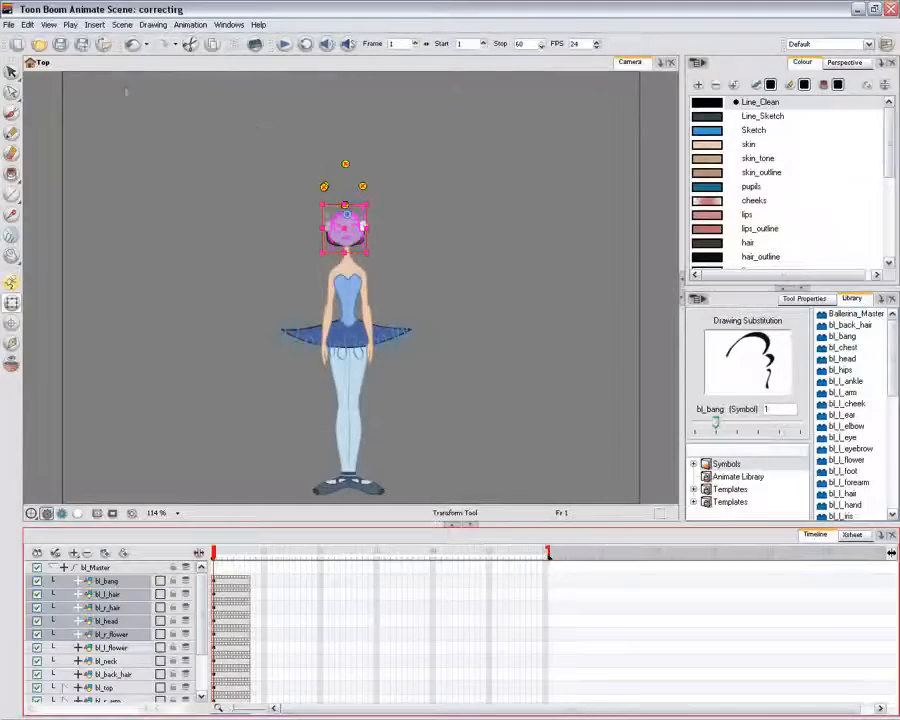
left_click(28, 24)
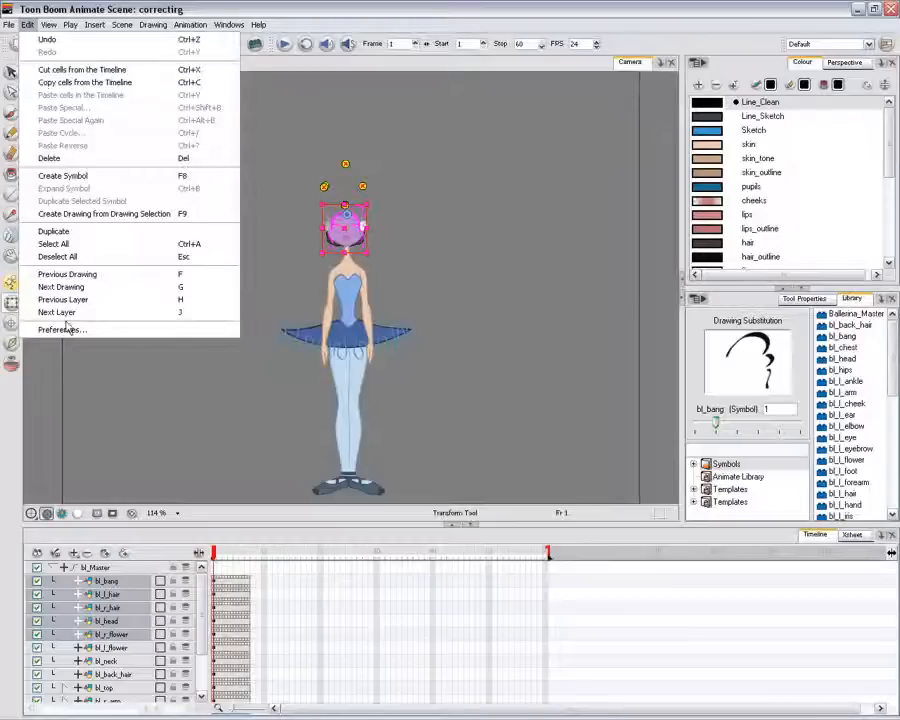
In Preferences > Camera, uncheck Show Control Points On Selected Layers.
left_click(62, 330)
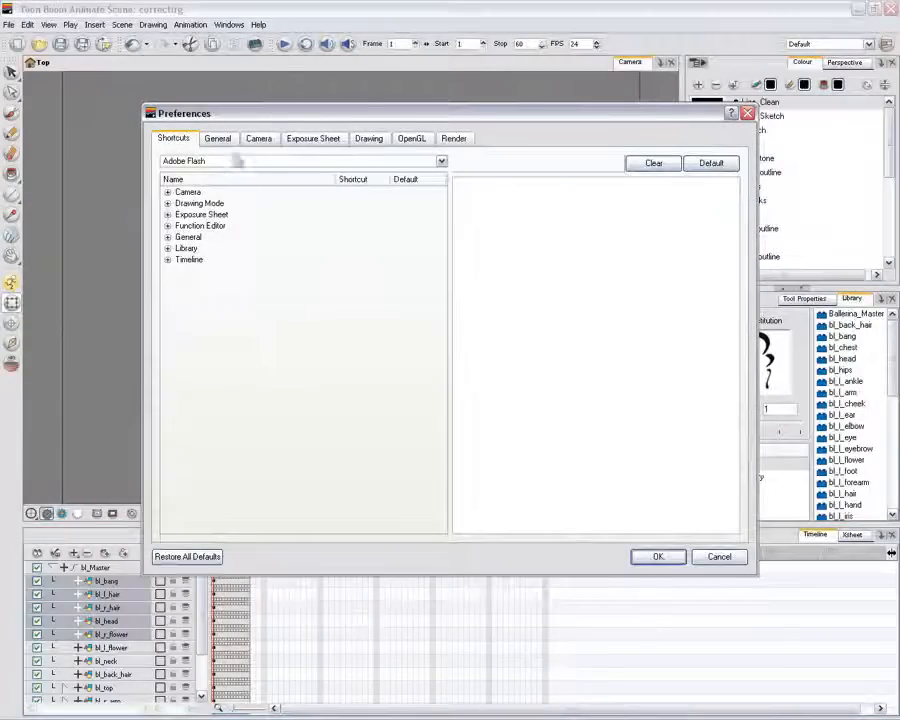
left_click(218, 138)
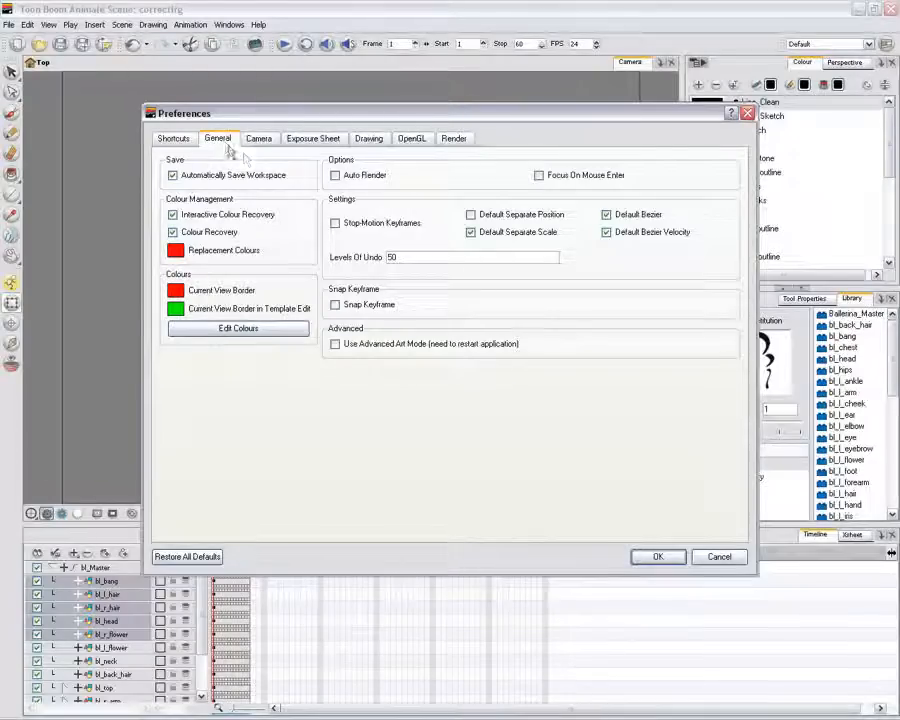
left_click(260, 138)
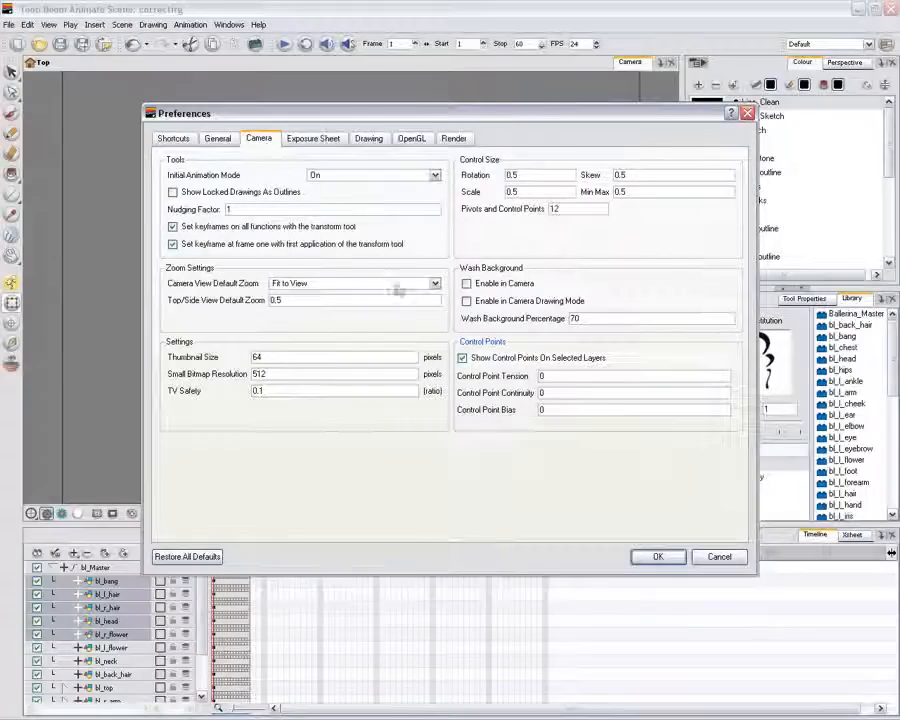
left_click(462, 358)
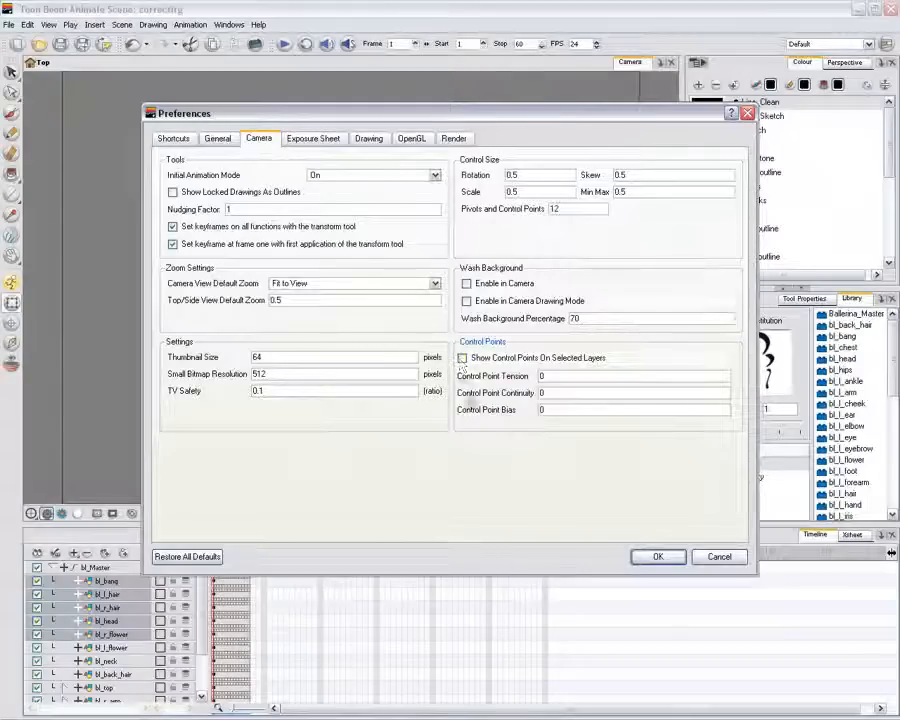